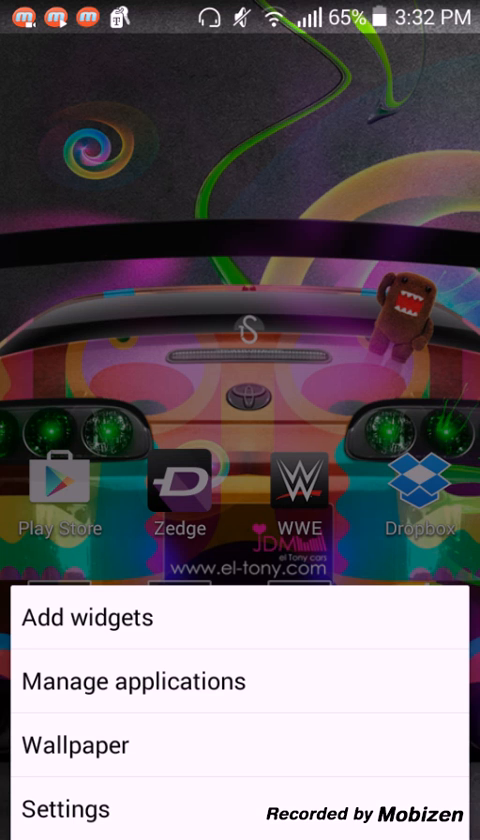
Bring up the Choose wallpaper from dialog listing Gallery, Live wallpapers and Zedge
{"action": "left_click", "coordinate": [76, 744]}
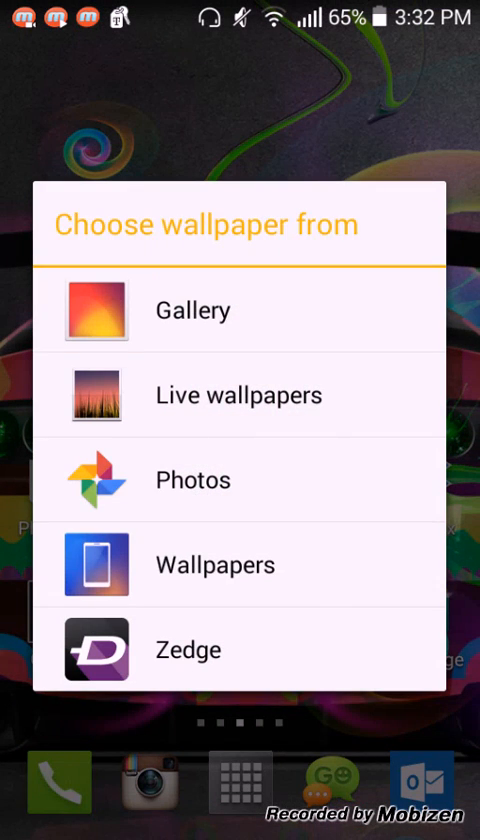
Choose Gallery as the source and load the blue flaming skull photo into Crop picture
{"action": "left_click", "coordinate": [192, 308]}
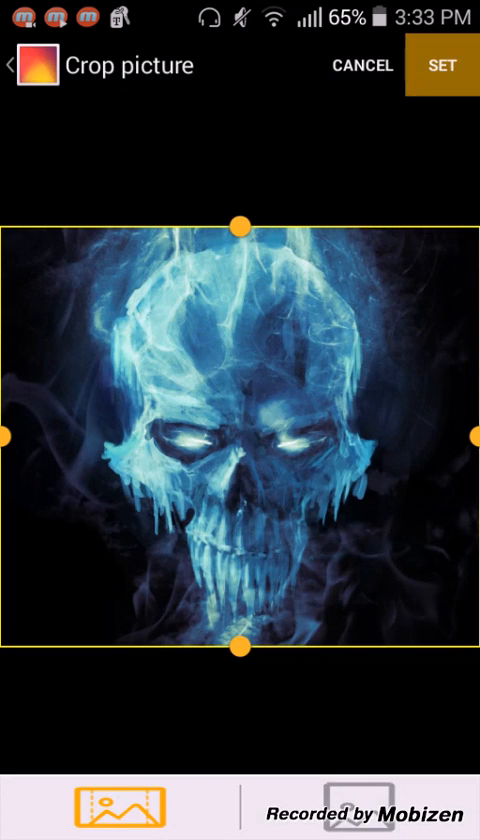
Make the crop a tall portrait frame and centre it on the flaming skull
{"action": "left_click", "coordinate": [444, 64]}
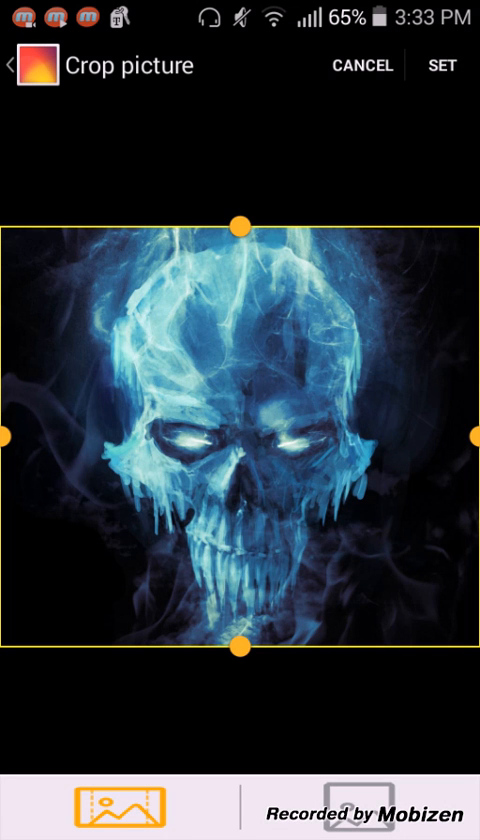
{"action": "left_click_drag", "start_coordinate": [470, 436], "coordinate": [244, 436]}
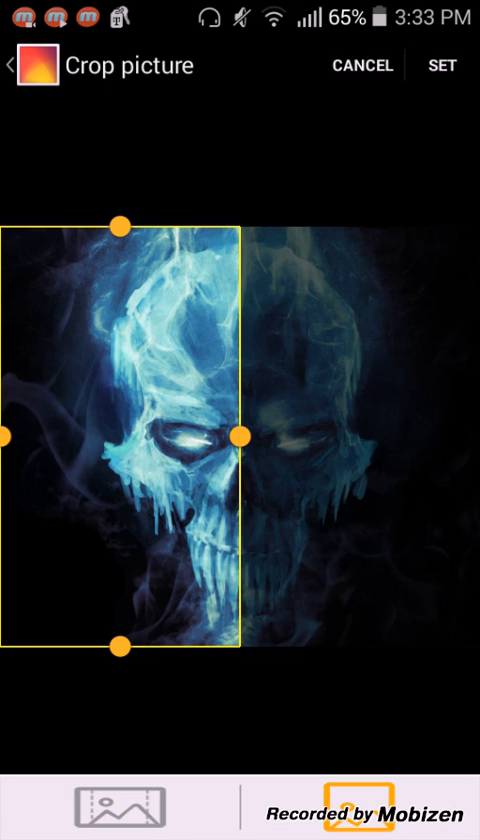
{"action": "left_click_drag", "start_coordinate": [120, 440], "coordinate": [360, 440]}
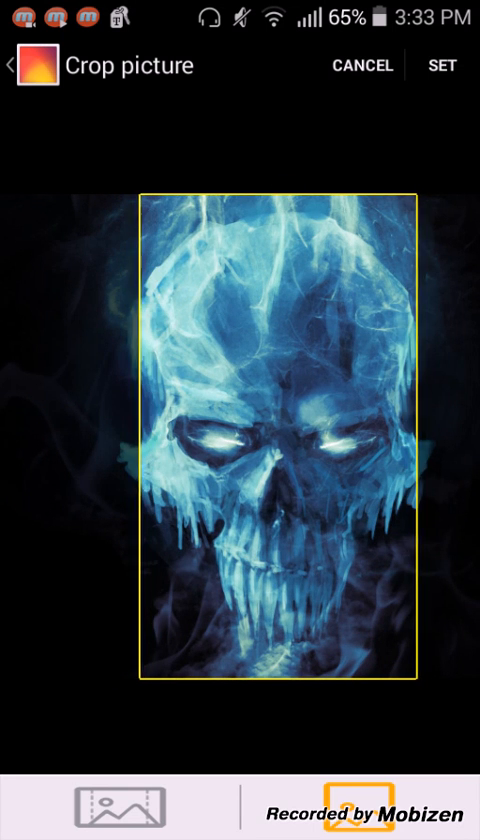
Set the portrait skull crop as the Lock screen wallpaper
{"action": "left_click", "coordinate": [442, 64]}
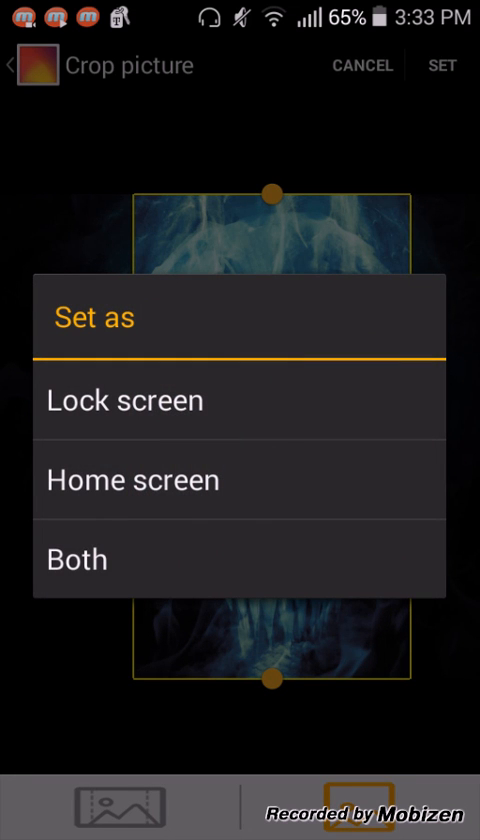
{"action": "left_click", "coordinate": [124, 400]}
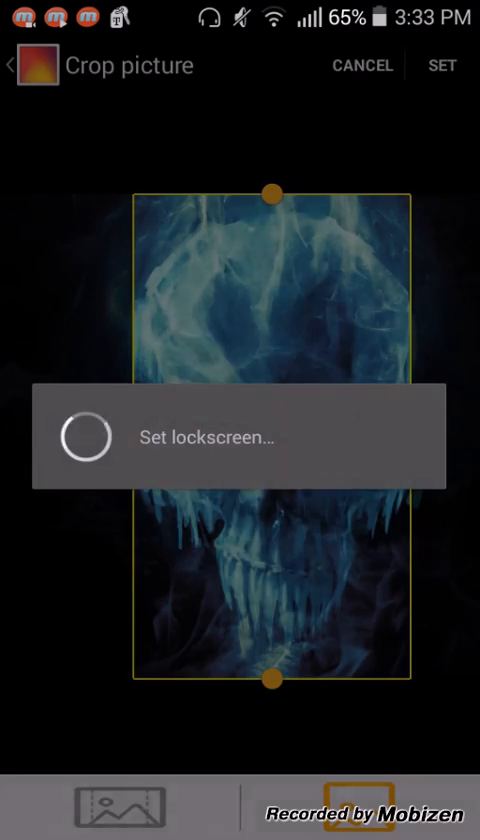